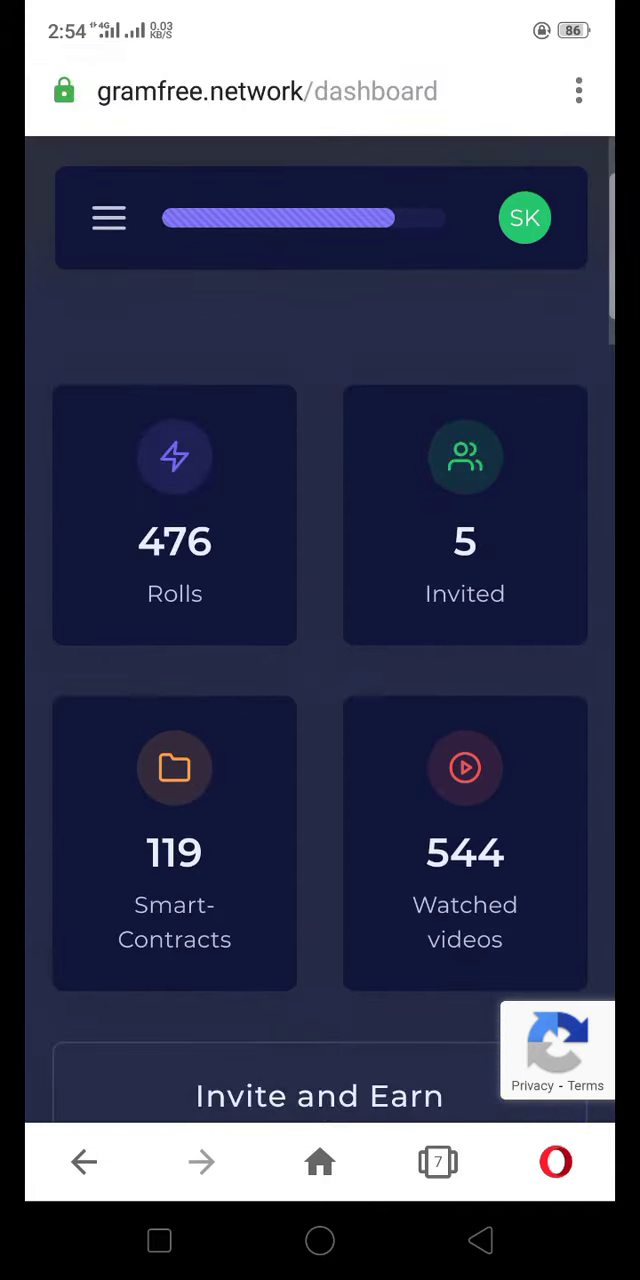
# Scroll down through the GramFree dashboard to review its contents.
pyautogui.scroll(-3)
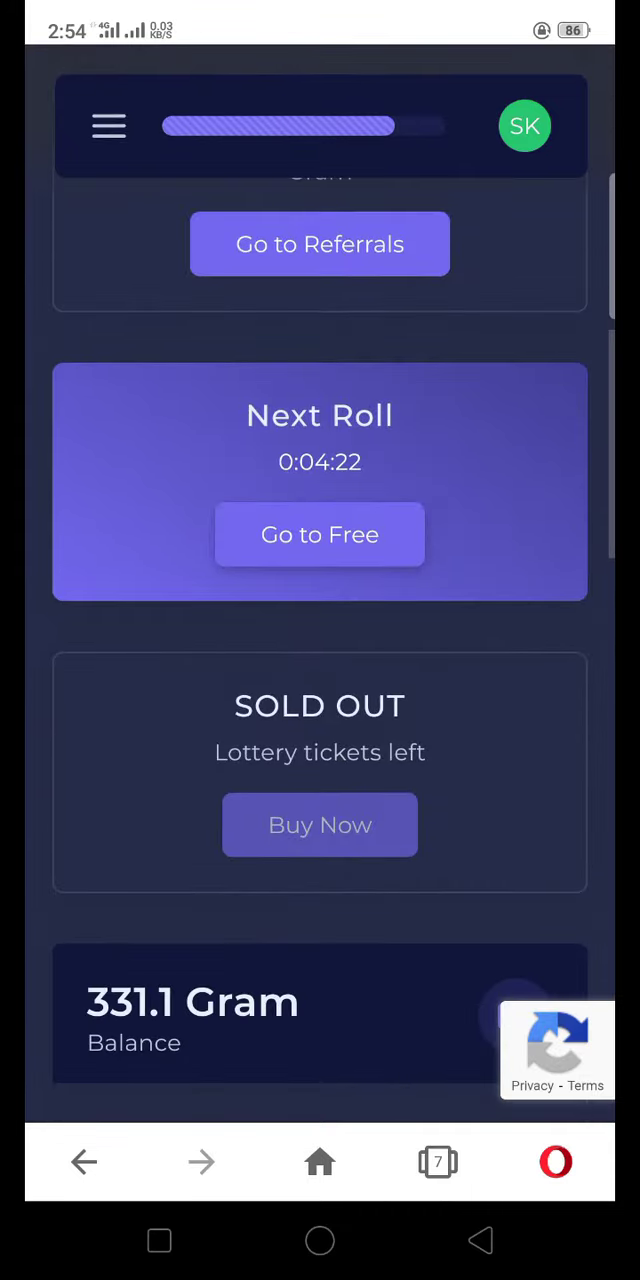
pyautogui.scroll(-3)
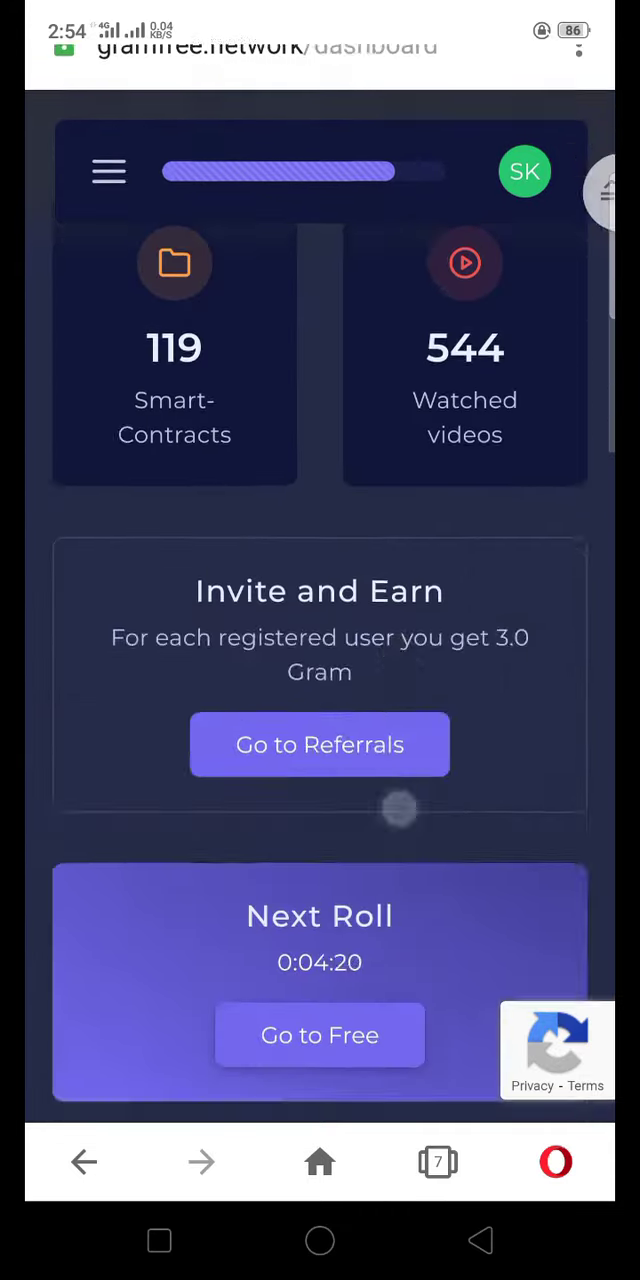
pyautogui.scroll(-3)
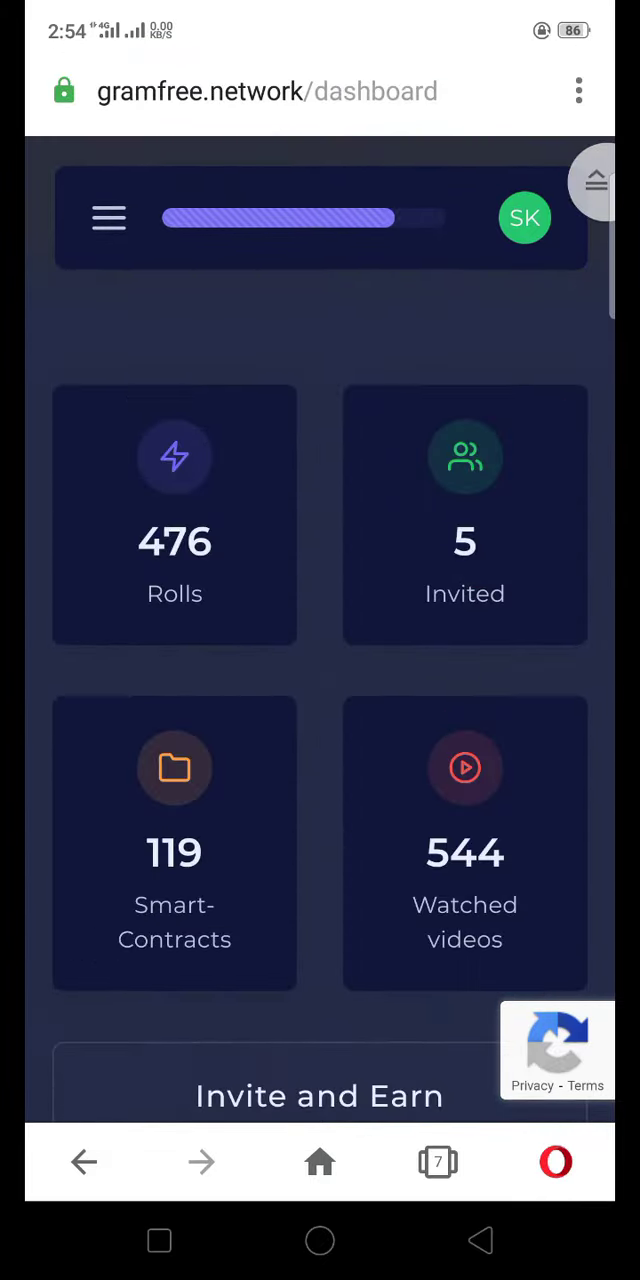
pyautogui.scroll(-3)
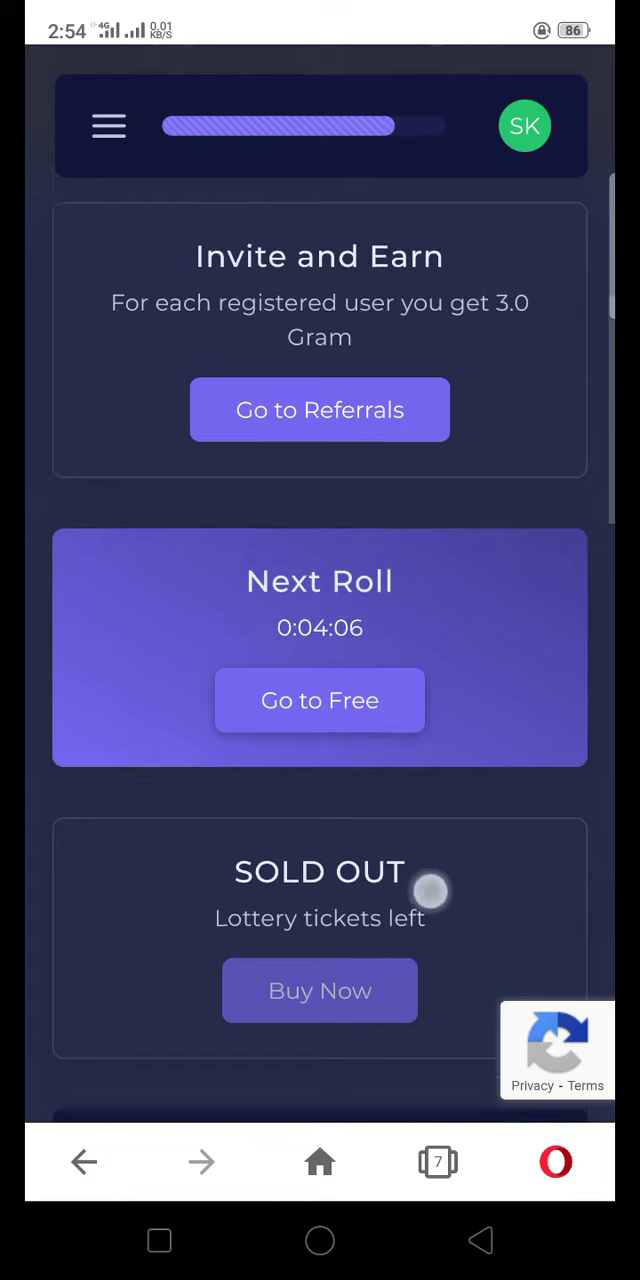
pyautogui.scroll(-3)
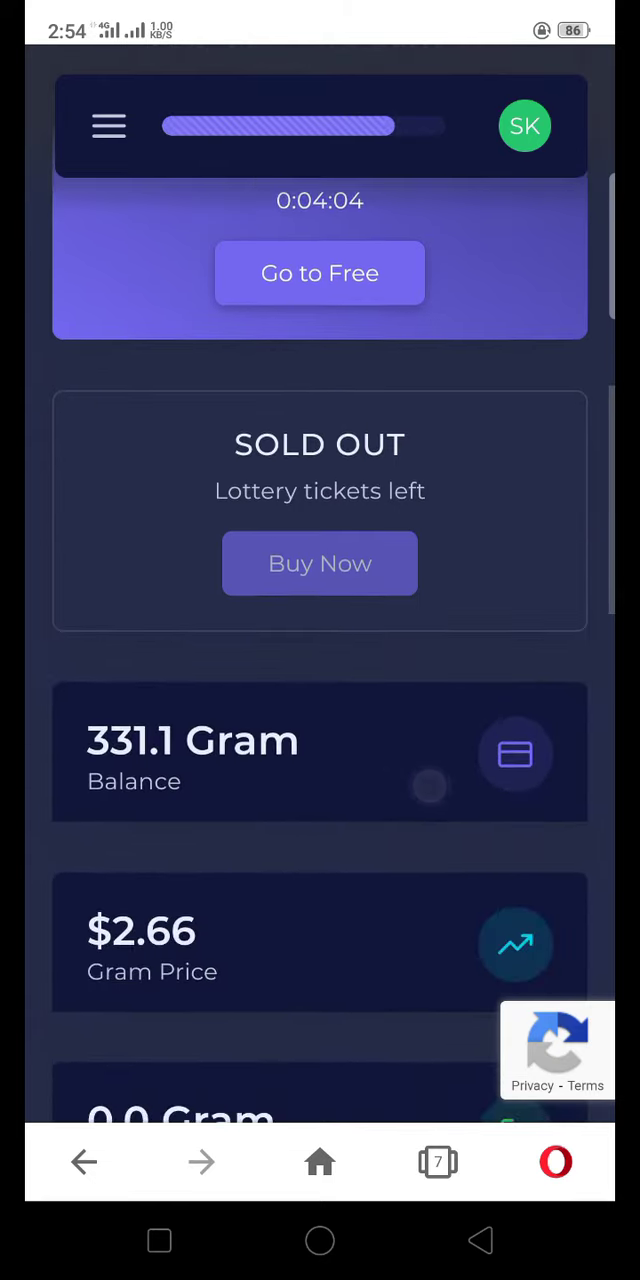
pyautogui.scroll(-3)
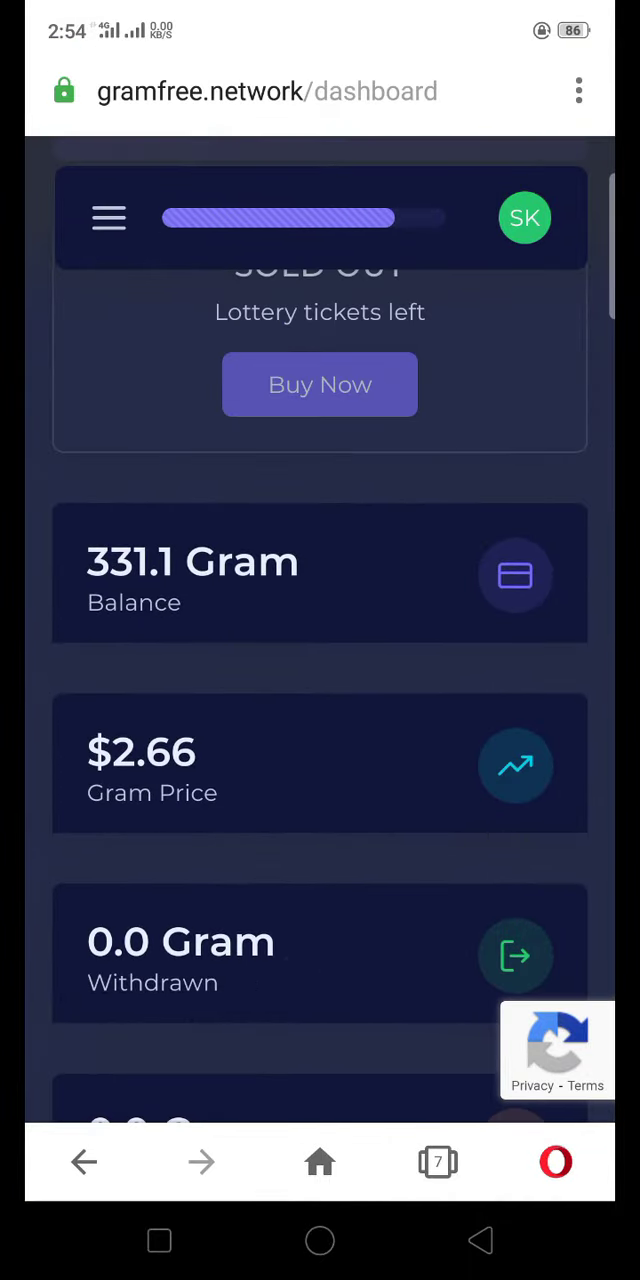
pyautogui.scroll(-3)
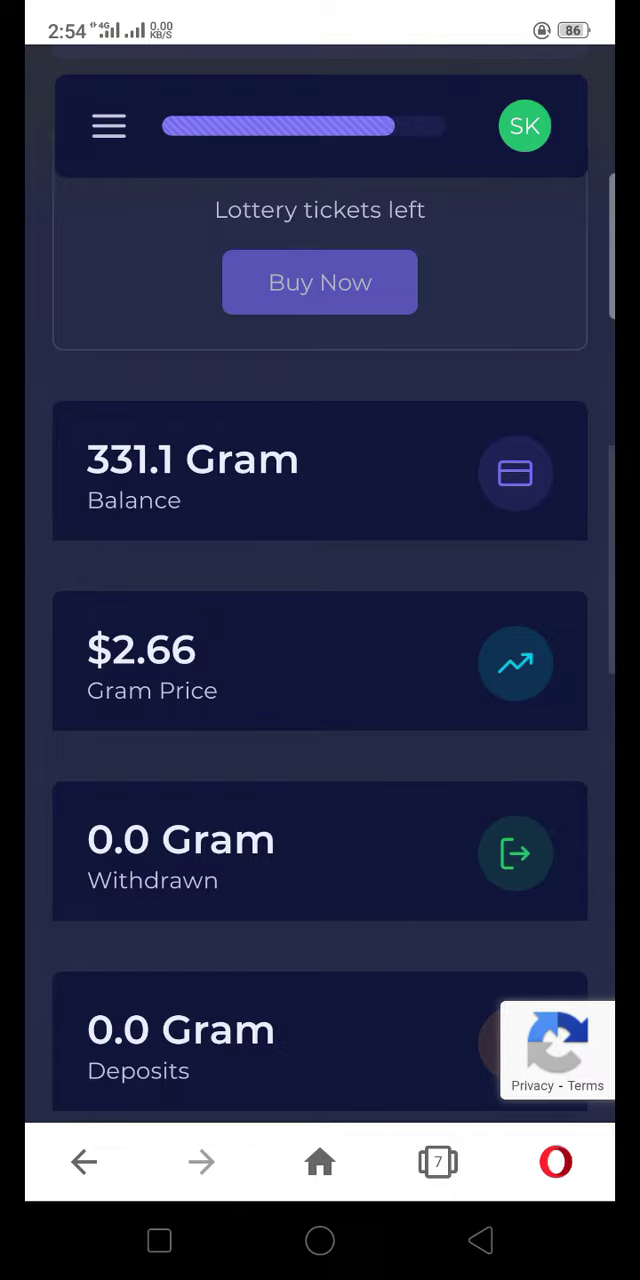
pyautogui.scroll(-3)
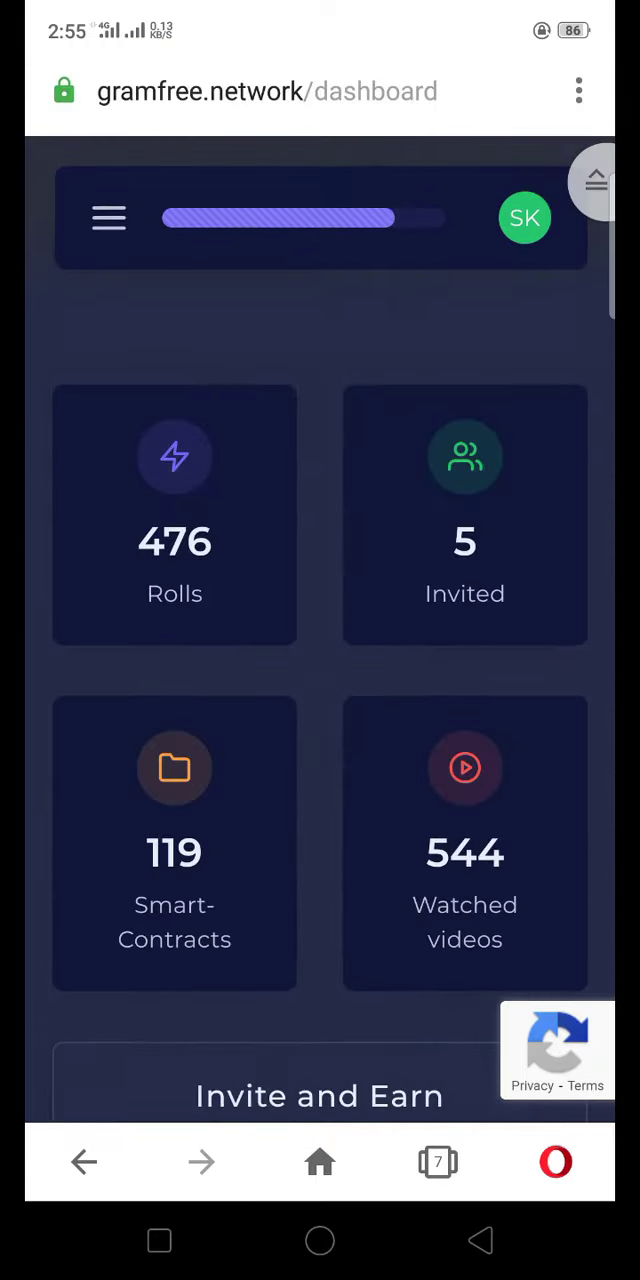
# Navigate via the hamburger menu to Smart-Contracts and scroll the taken contract cards.
pyautogui.click(108, 216)
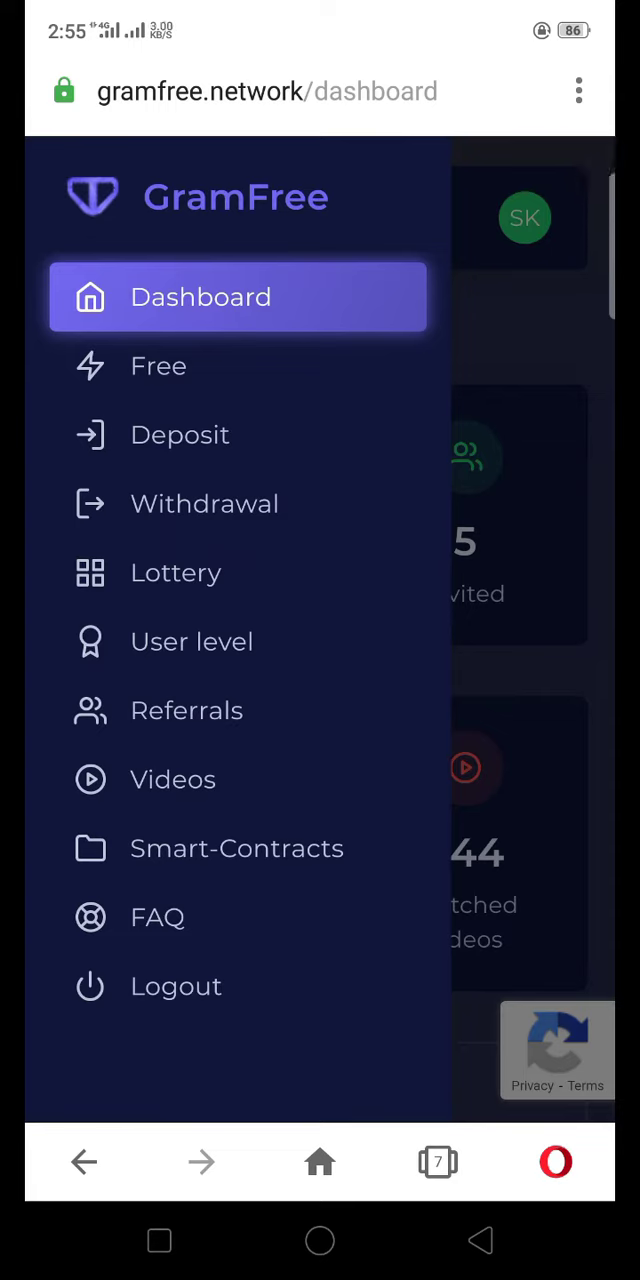
pyautogui.click(236, 848)
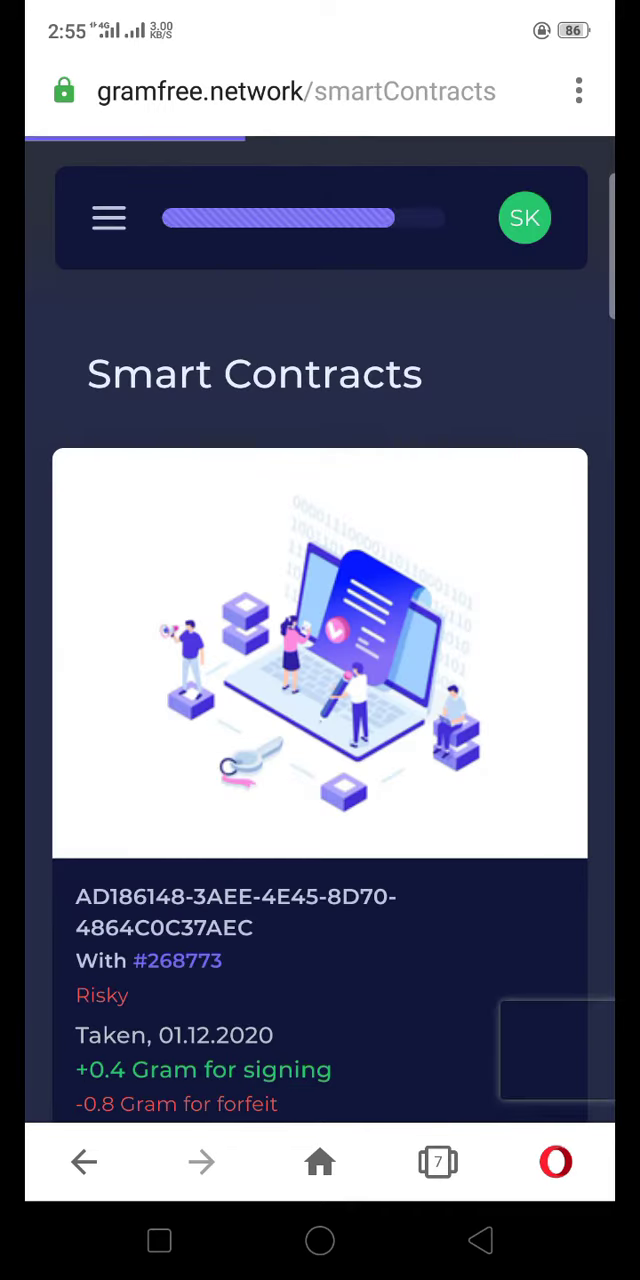
pyautogui.scroll(-3)
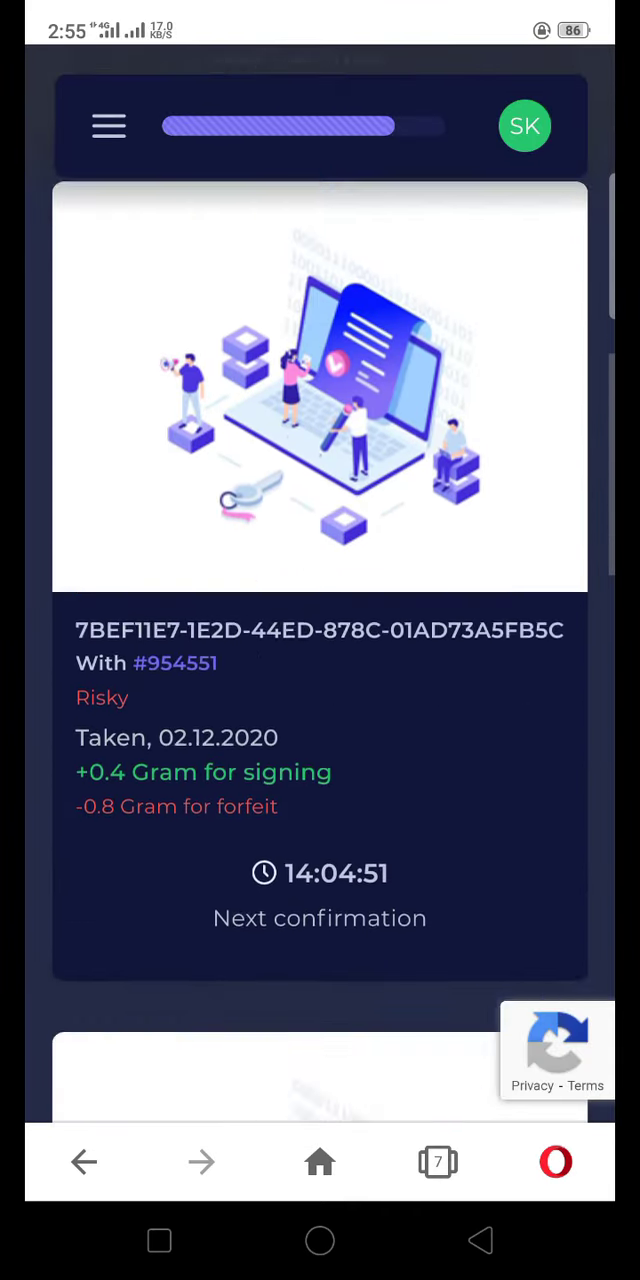
pyautogui.scroll(-3)
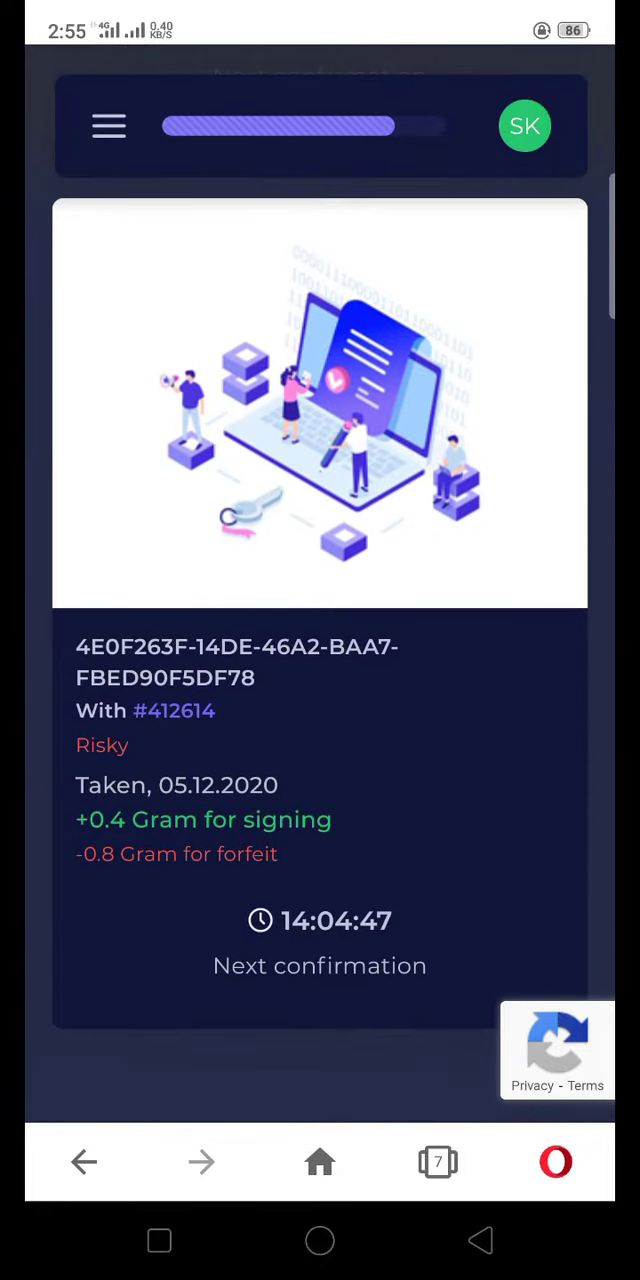
# Navigate via the menu to the Videos page and scroll through the video list.
pyautogui.click(108, 126)
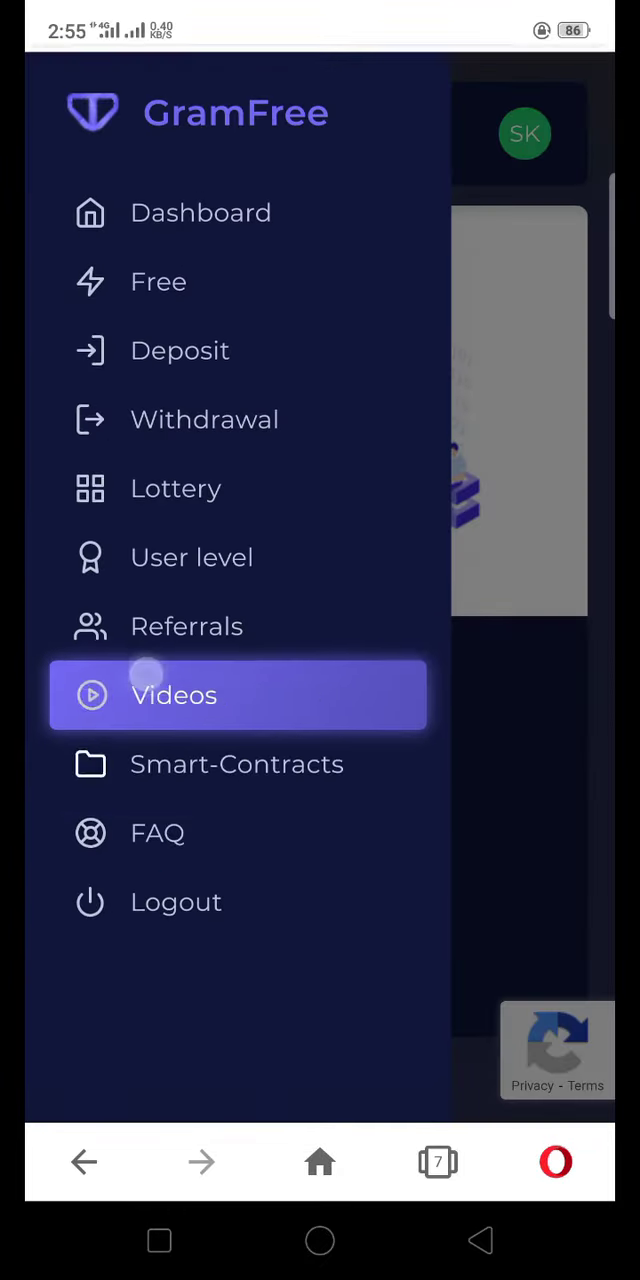
pyautogui.click(174, 696)
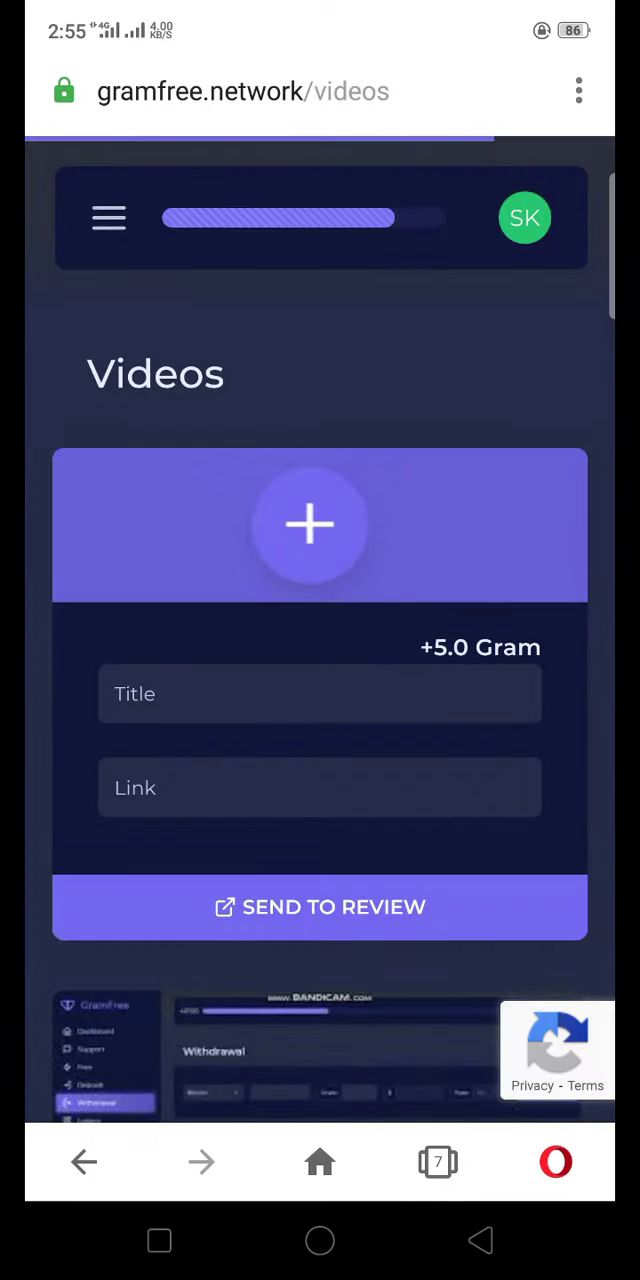
pyautogui.scroll(-3)
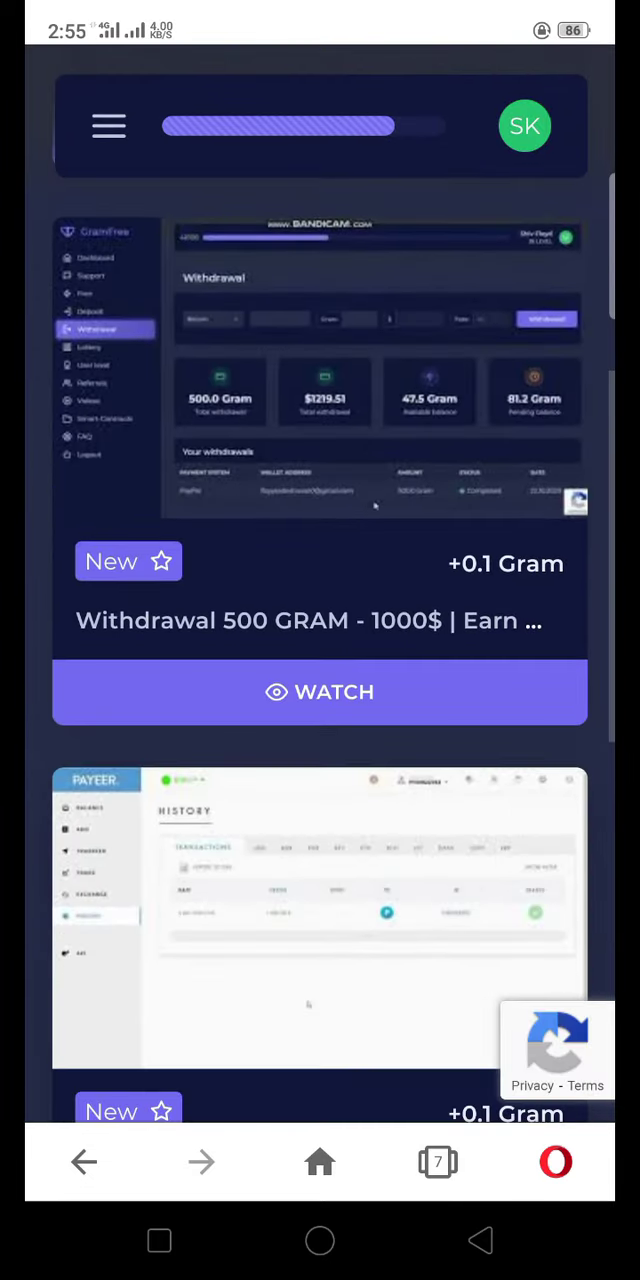
pyautogui.scroll(-3)
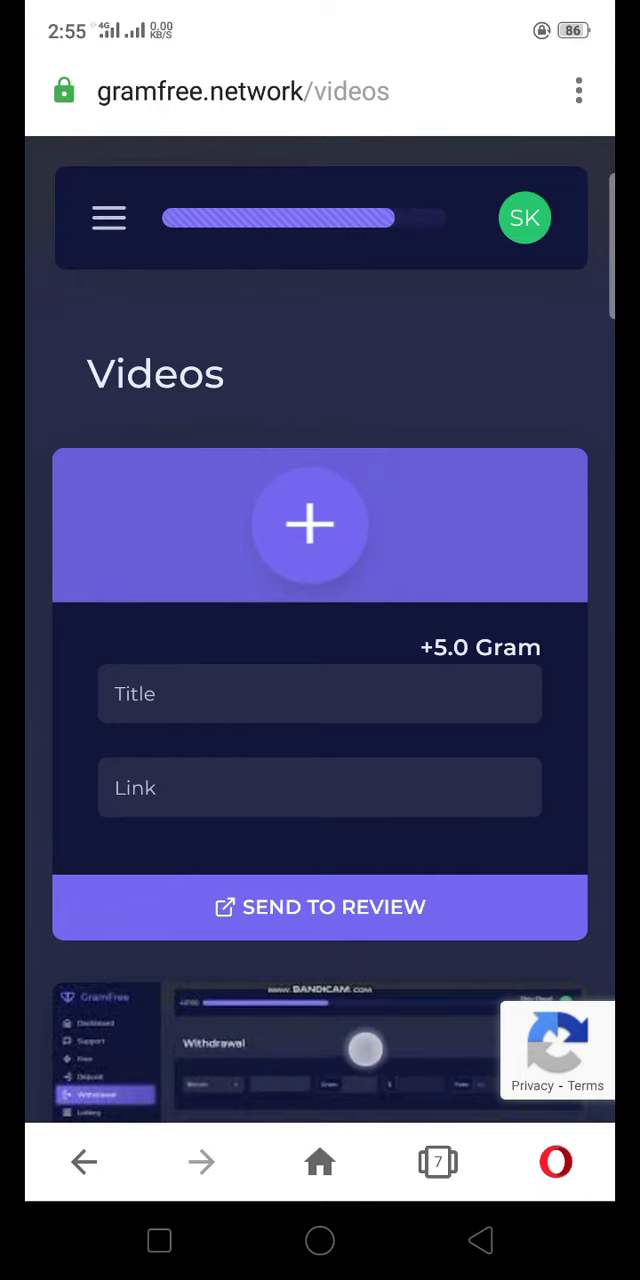
pyautogui.scroll(-3)
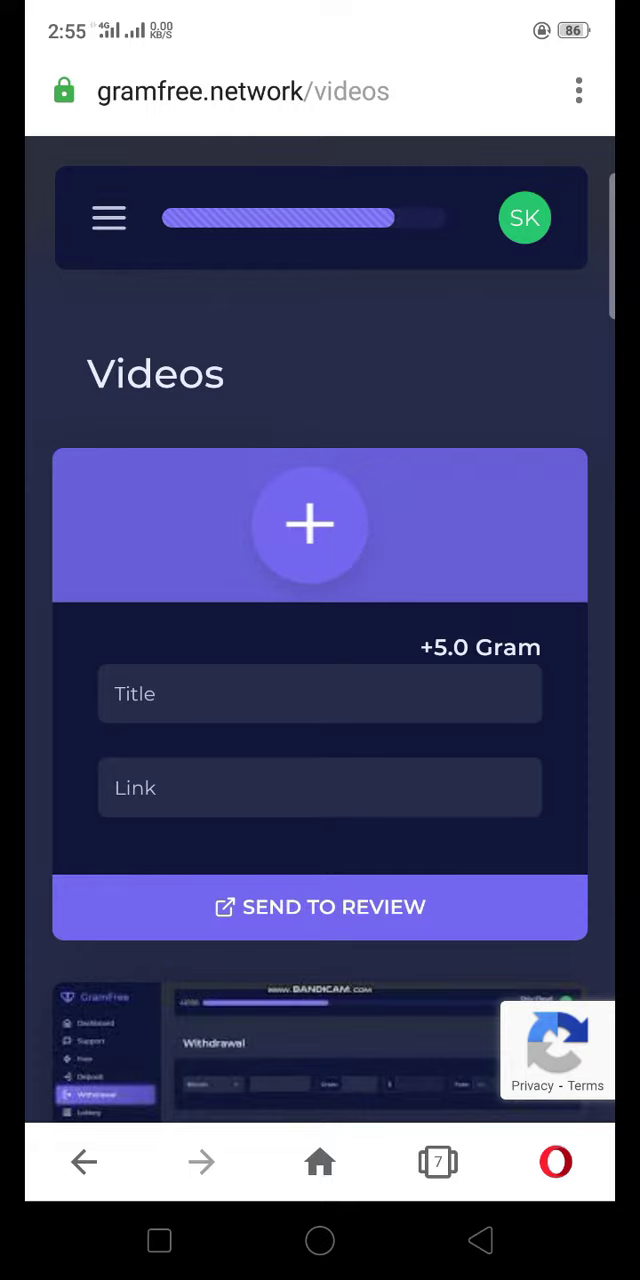
pyautogui.scroll(-3)
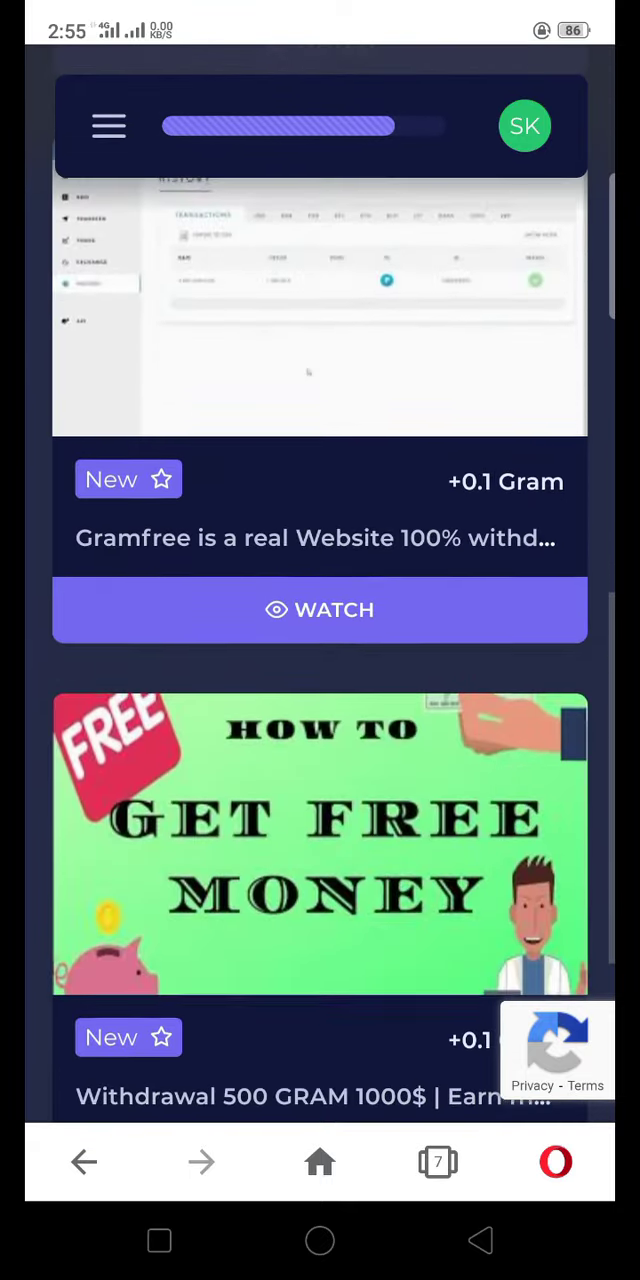
# Navigate to the Referrals page showing the referral link, 5 invited and 3 pending.
pyautogui.click(108, 128)
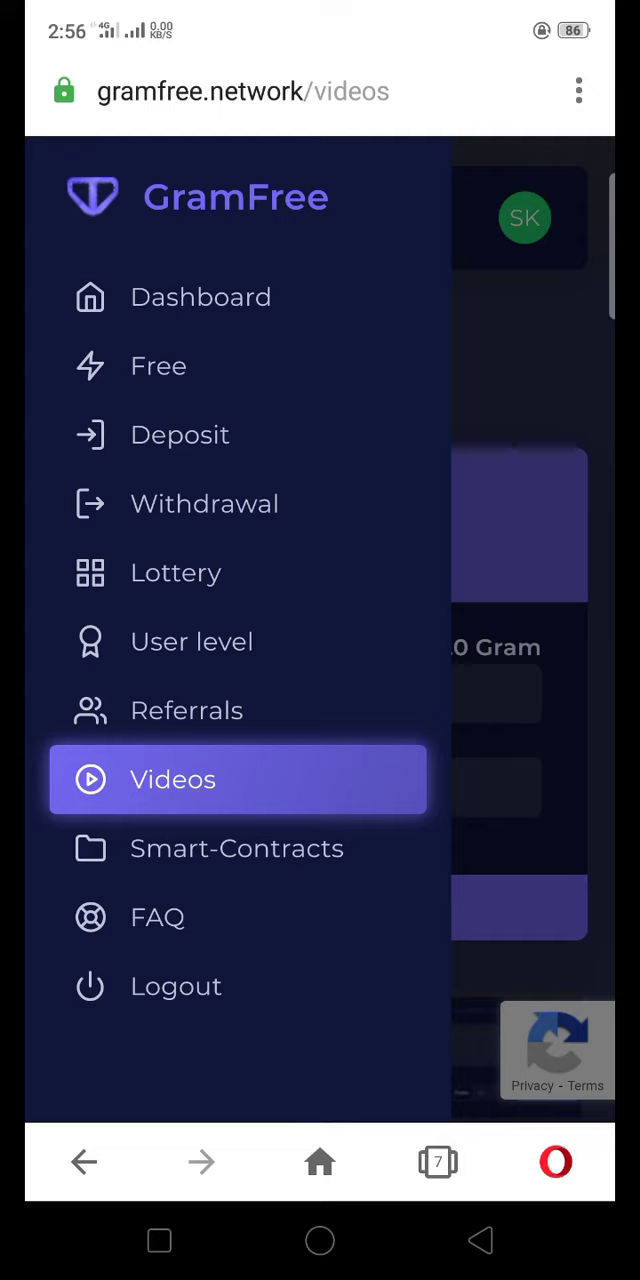
pyautogui.click(202, 710)
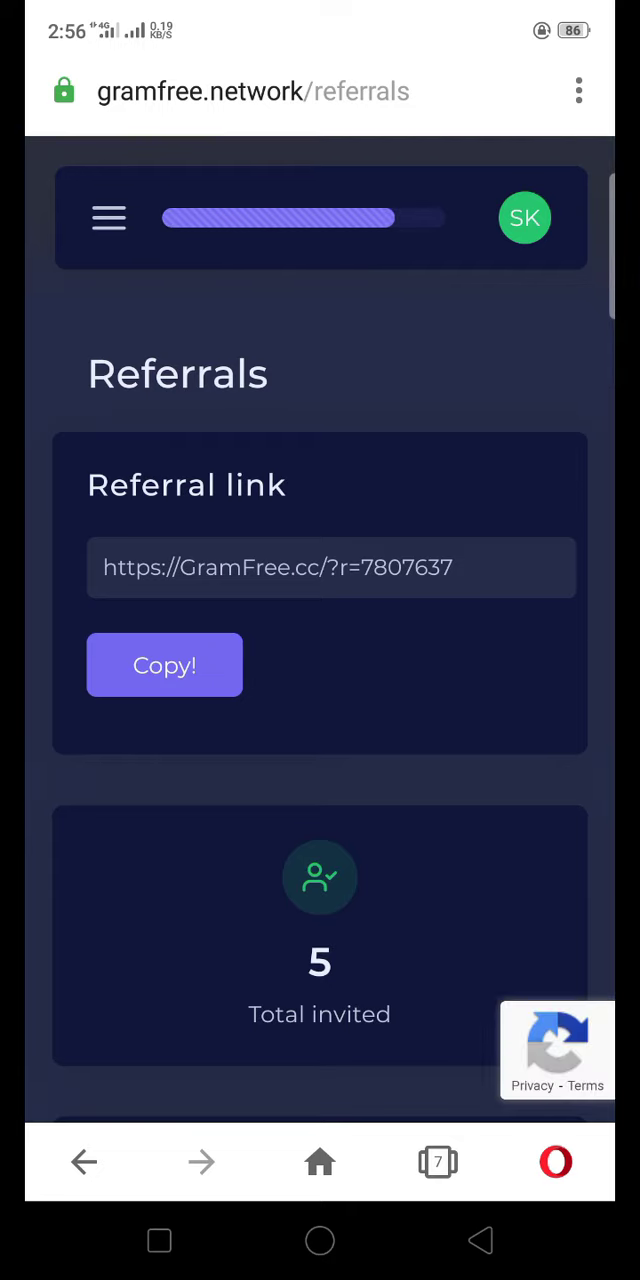
pyautogui.scroll(-3)
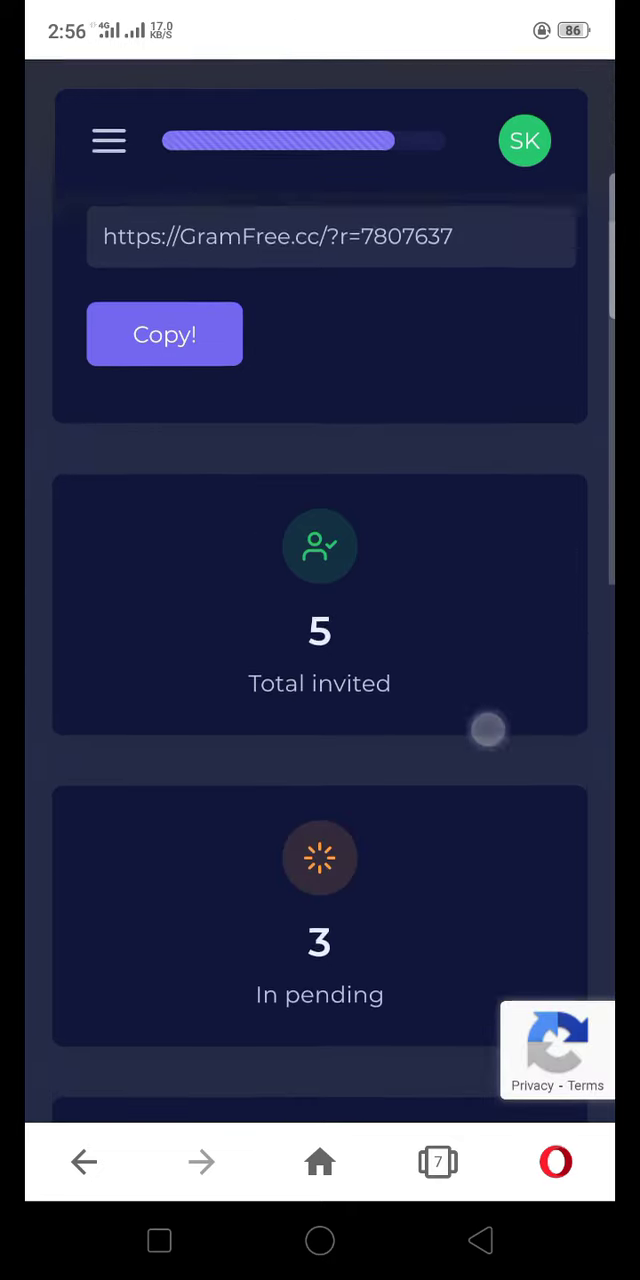